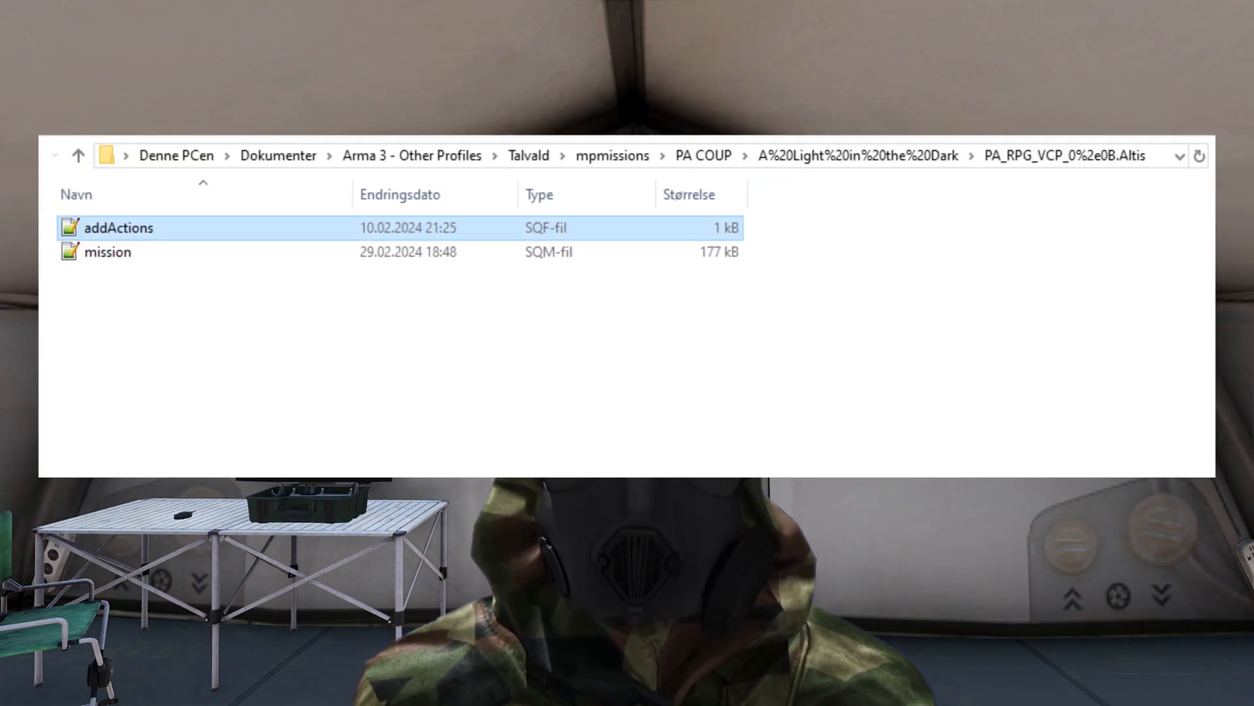
# Open addActions.sqf from the mission folder
pyautogui.doubleClick(119, 227)
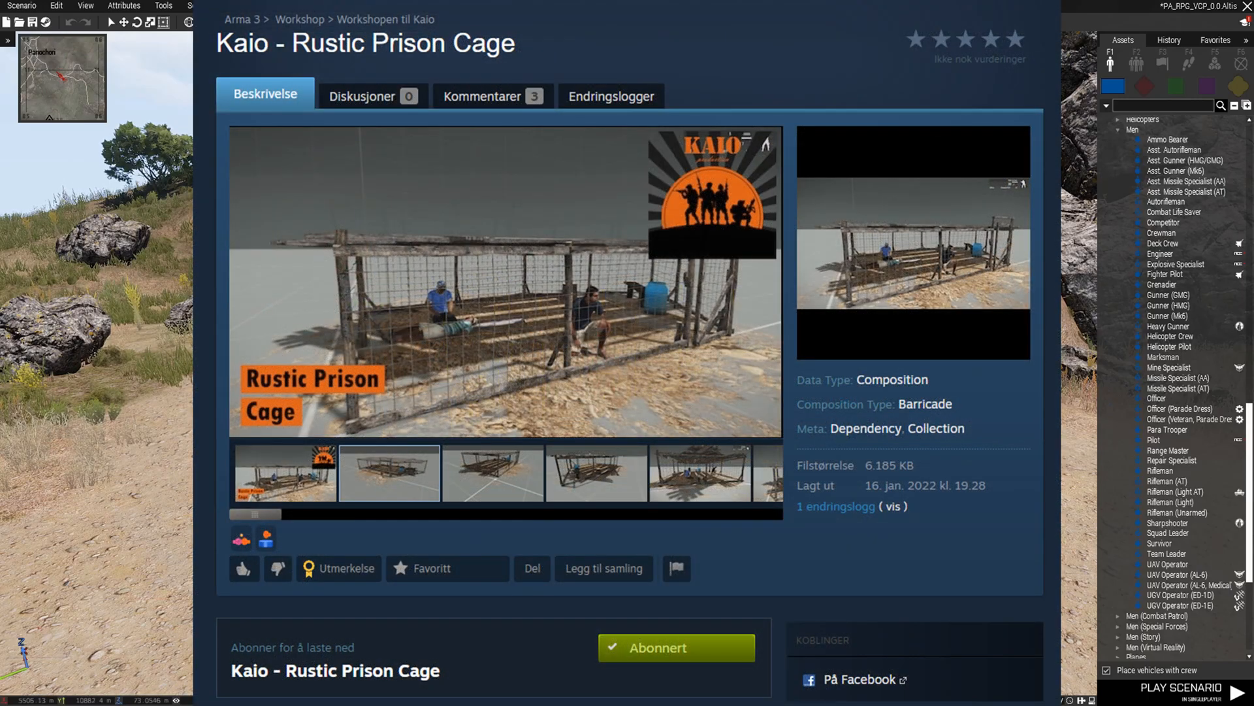
# Subscribe to the Kaio - Rustic Prison Cage composition on Steam Workshop
pyautogui.click(1181, 687)
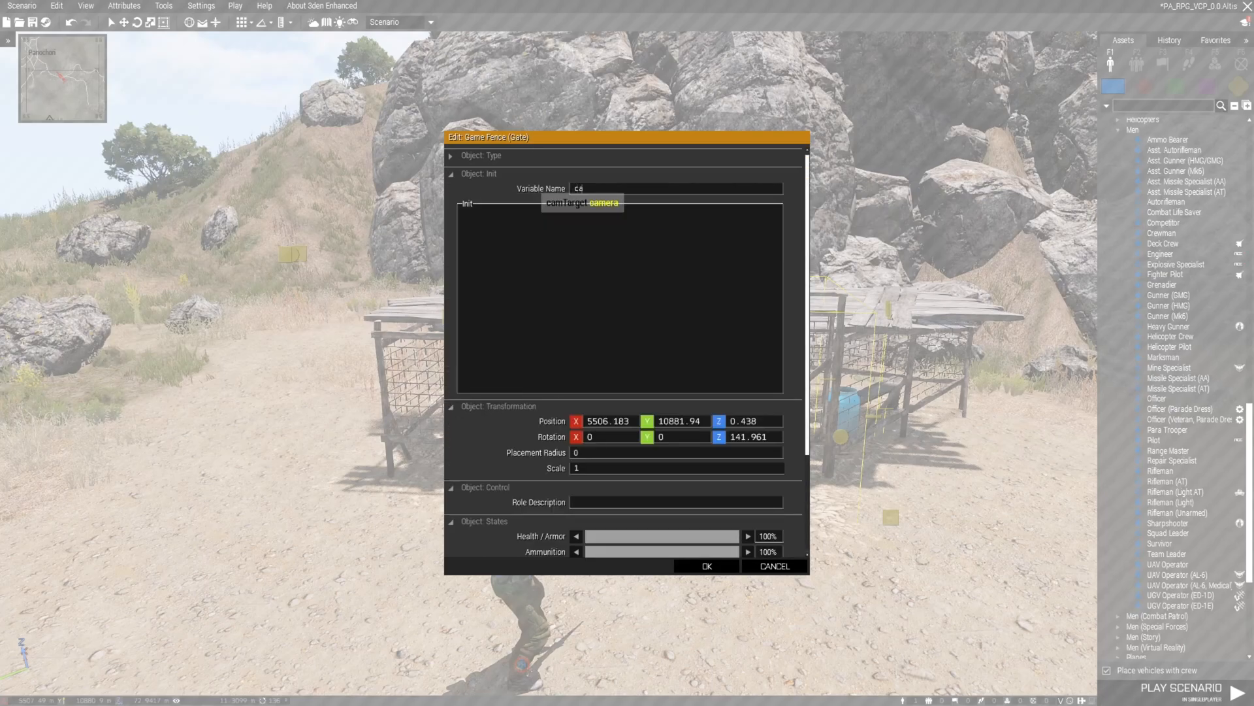
# Enter cage_door as the gate fence's Variable Name
pyautogui.write('cage_door')
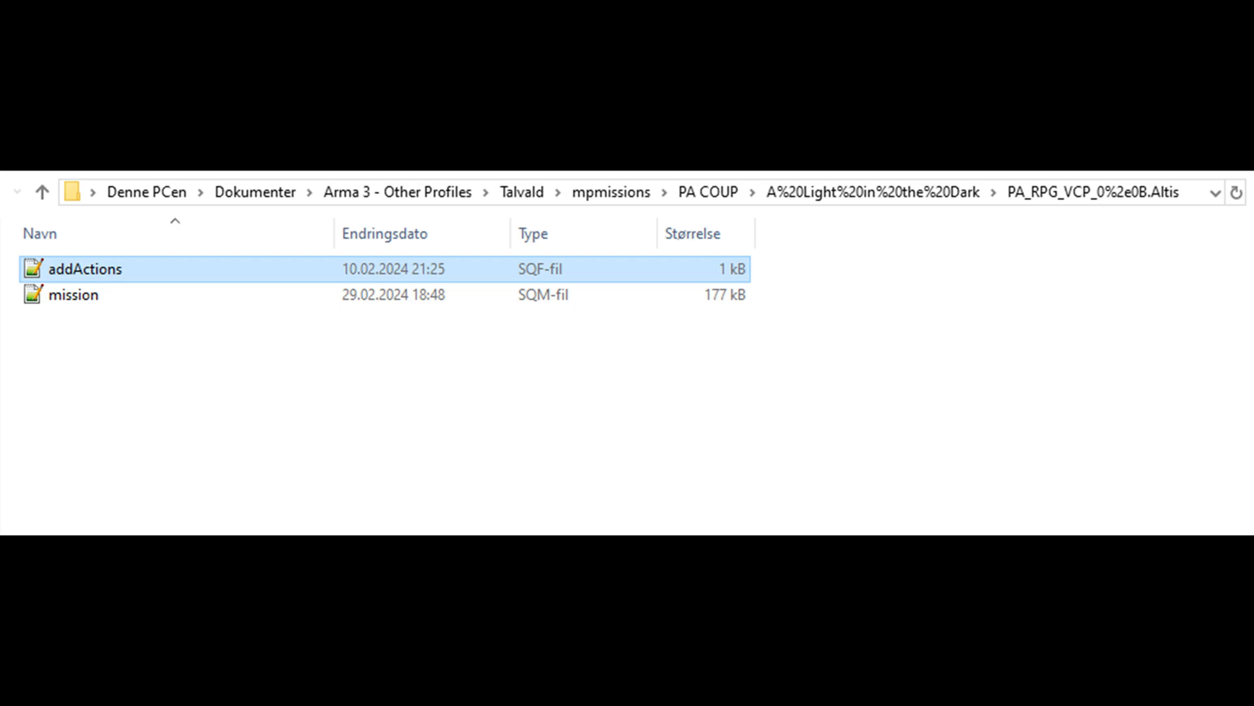
# Open addActions.sqf in Notepad++ from the mission folder
pyautogui.doubleClick(87, 268)
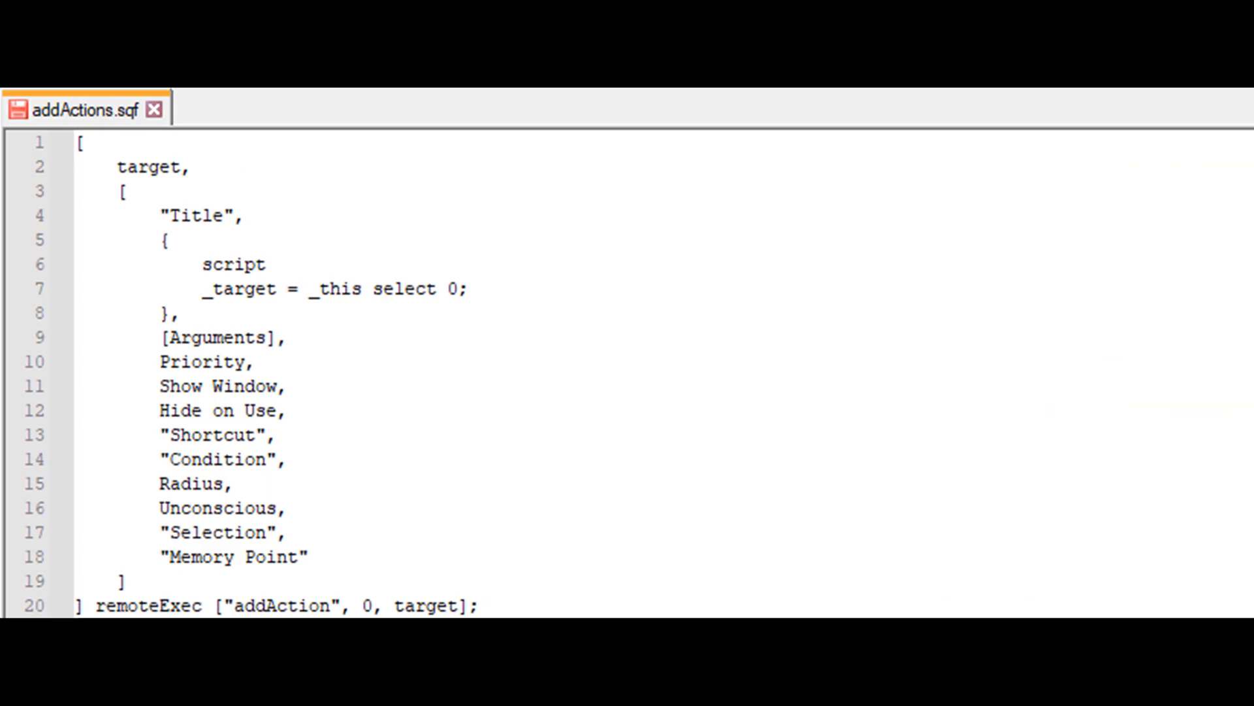
# Add the lines _caller = _this select 1; and _arguments = _this select 3;
pyautogui.write('_caller = _this select 1;')
pyautogui.write('_actionId = _this select 2;')
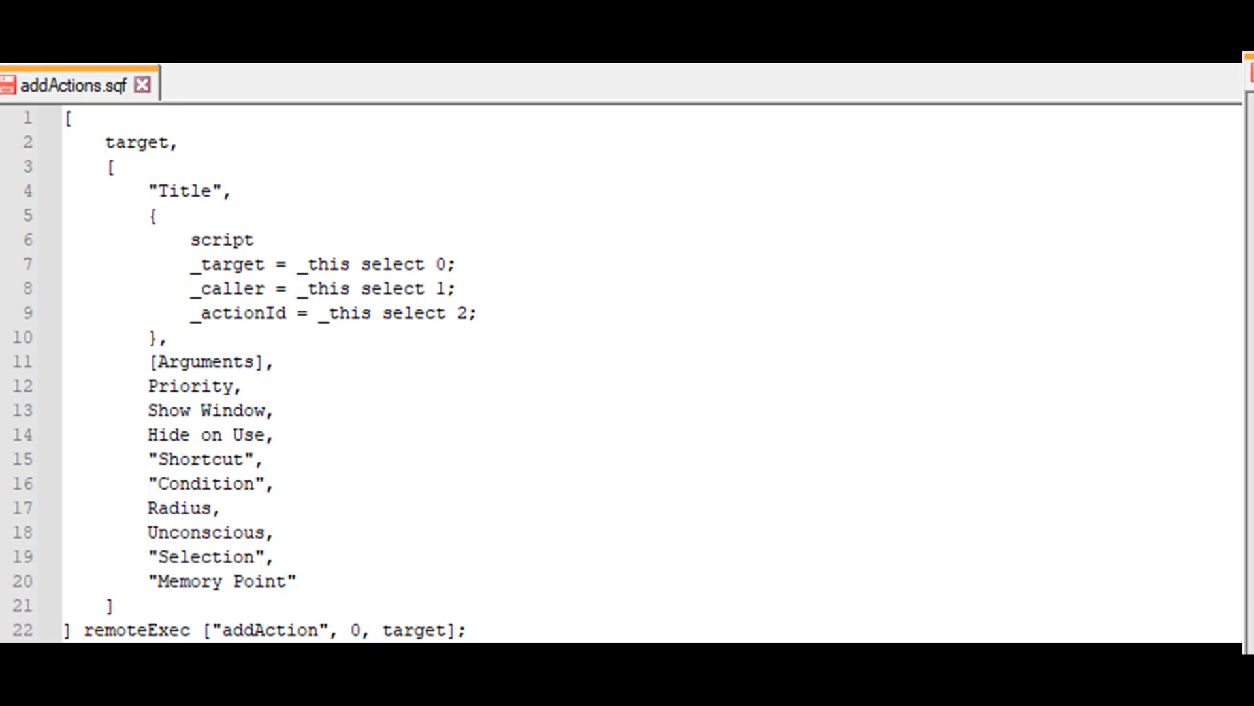
pyautogui.write('_arguments = _this select 3;')
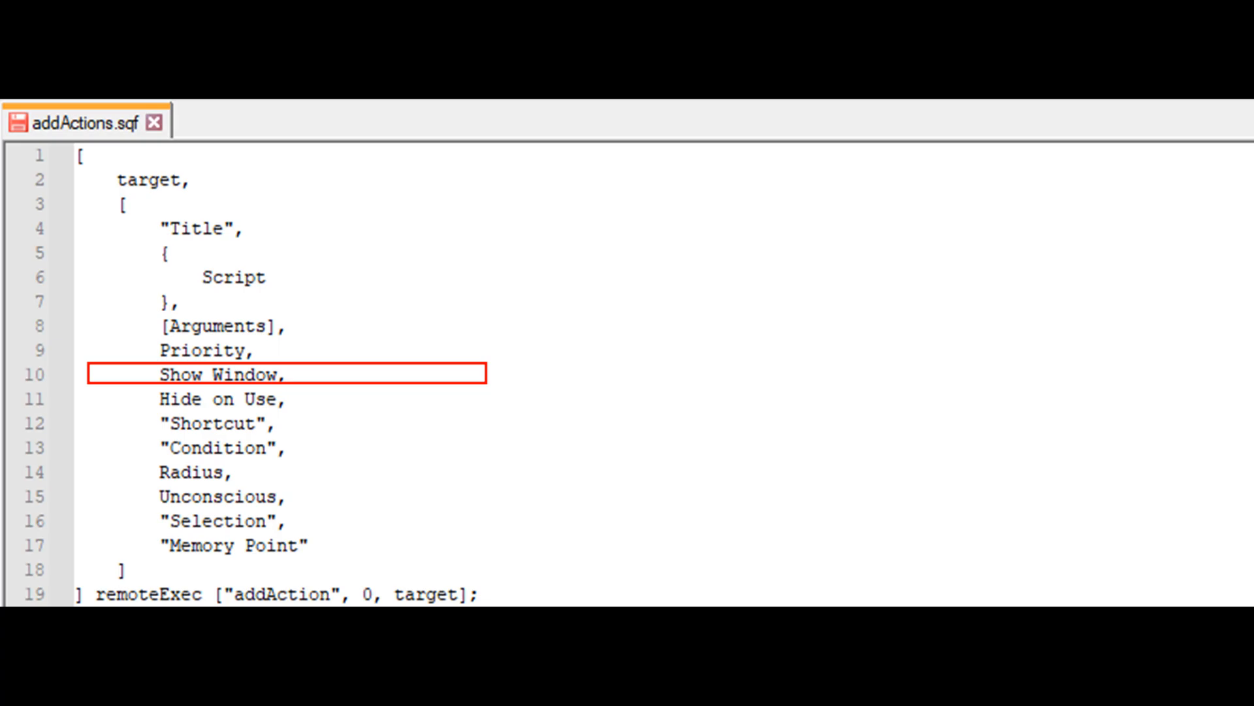
# Edit the Show Window parameter in the addAction template
pyautogui.click(220, 398)
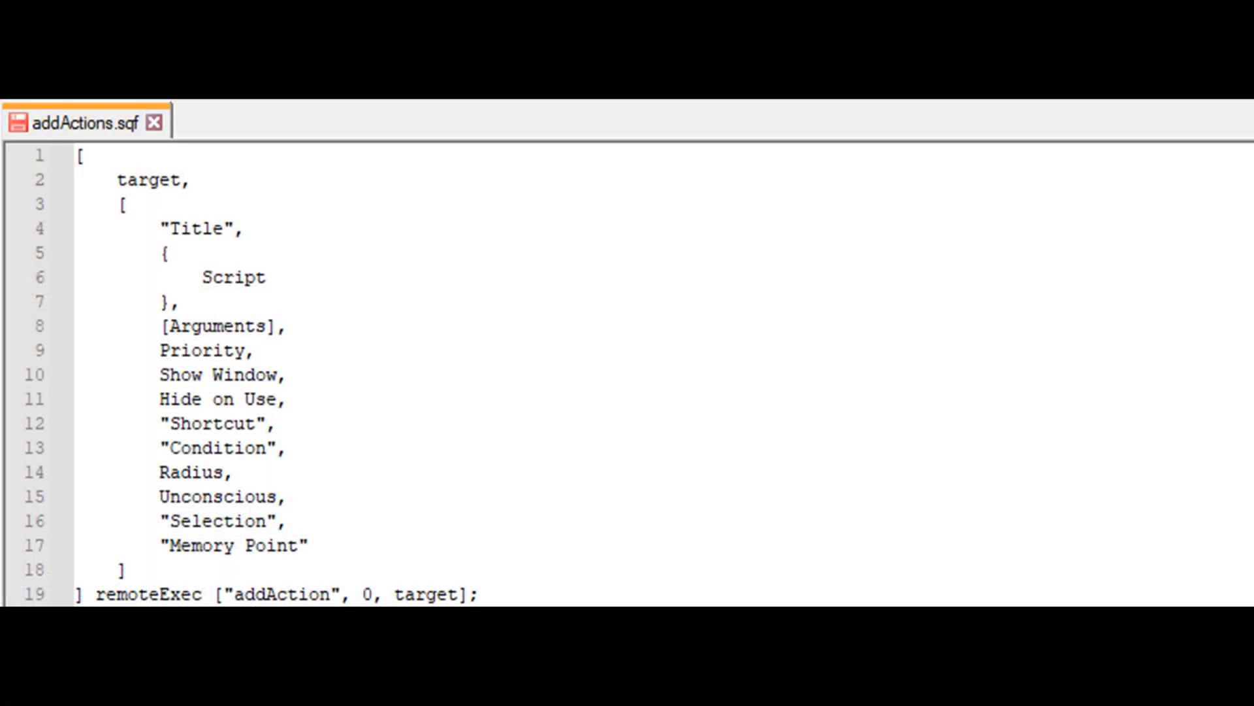
# Point the template at cage_door and title the action "Unlock Door"
pyautogui.write('caggedoor')
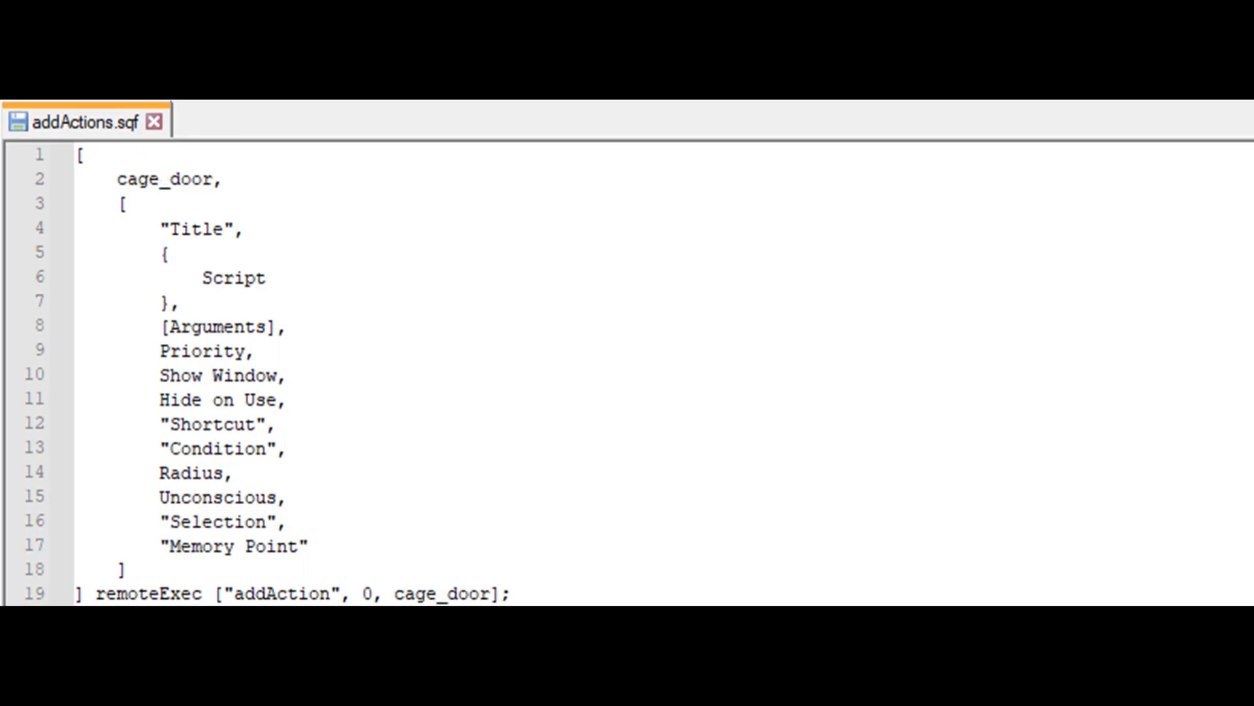
pyautogui.write('Unlock Door')
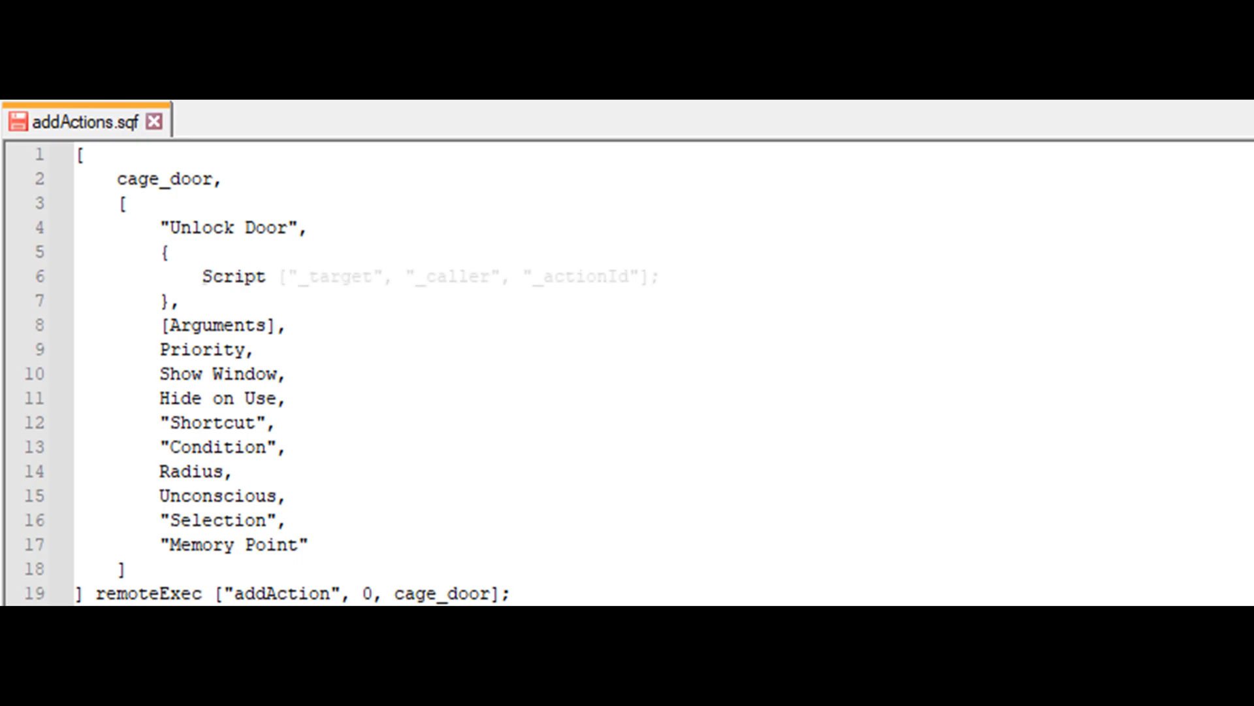
# Replace the Script placeholder with params and _items = itemsWithMagazines _caller;
pyautogui.write('params ["_target", "_caller", "_actionId"];')
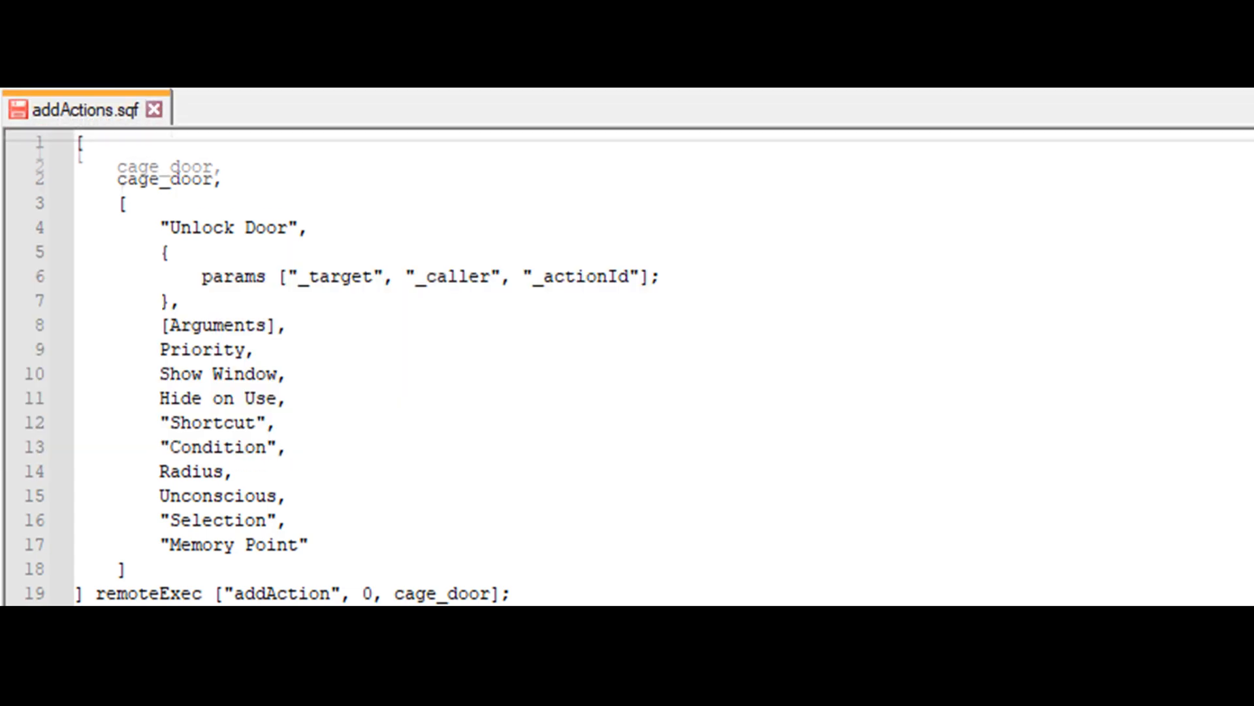
pyautogui.write('_items = itemsWithMagazines _caller;')
pyautogui.write('if (')
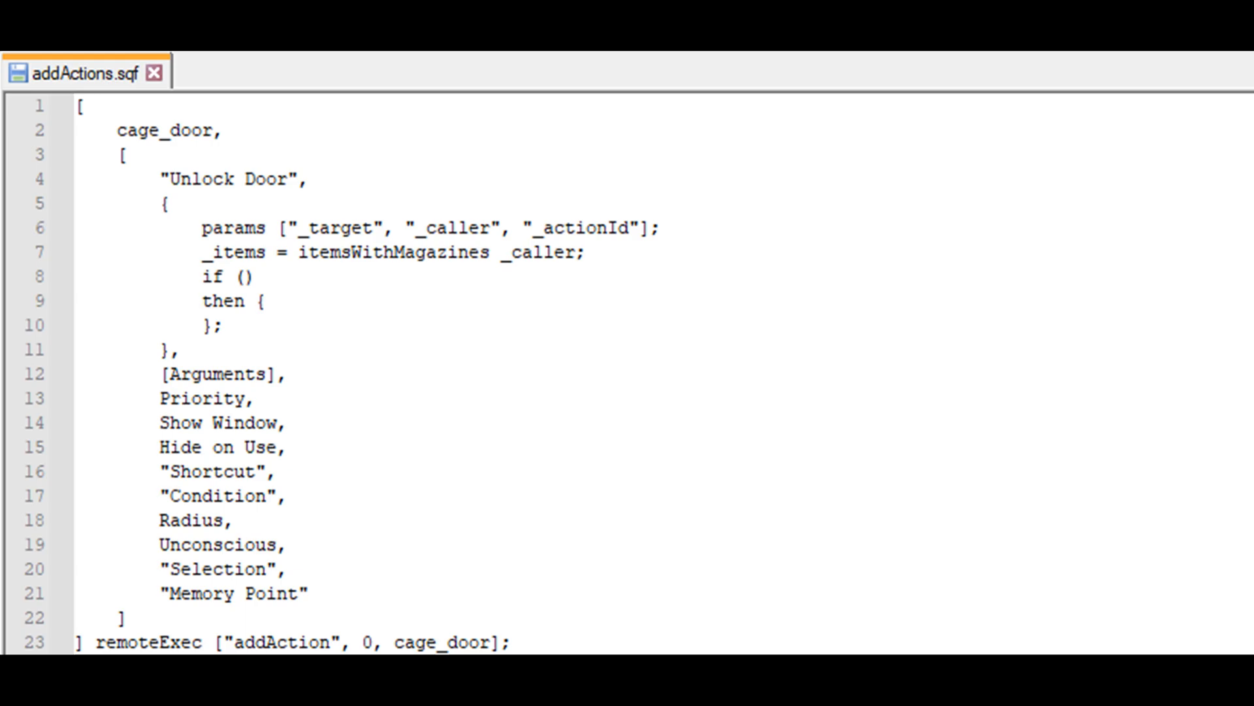
# Type "Keys" in _items as the if condition
pyautogui.write('"Keys" in _items')
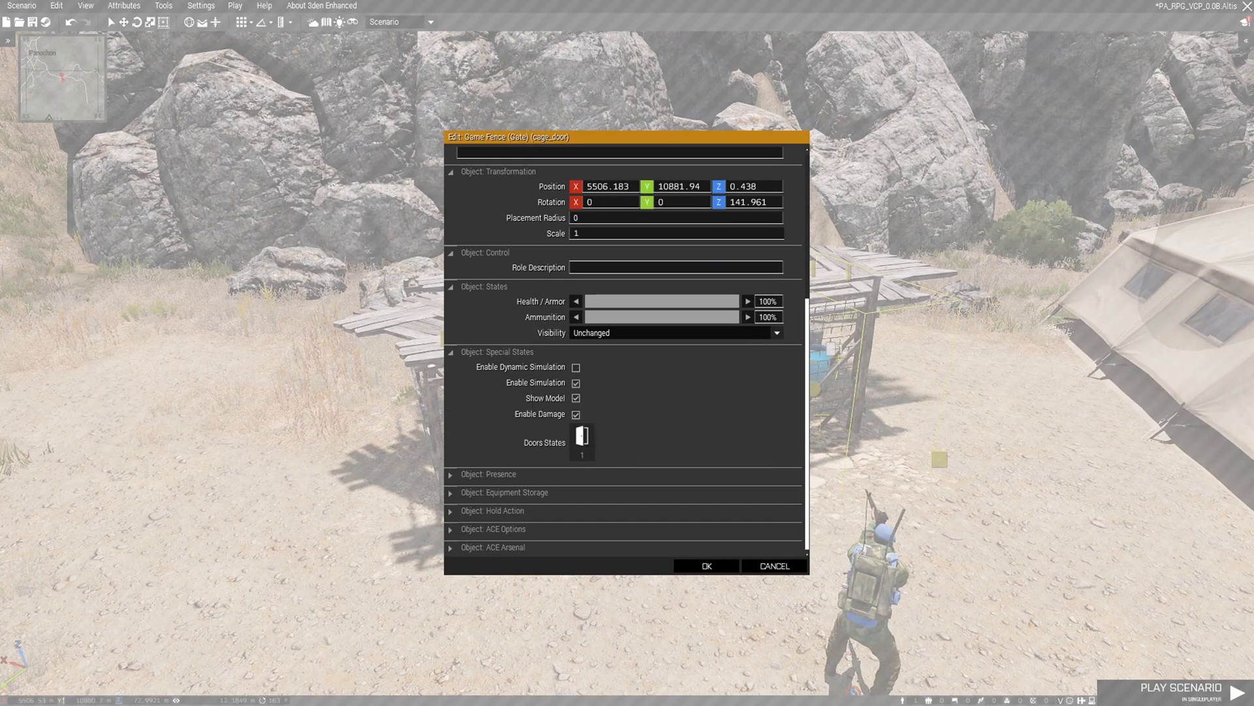
# Close the cage_door attributes window and double-click the gate again
pyautogui.click(705, 566)
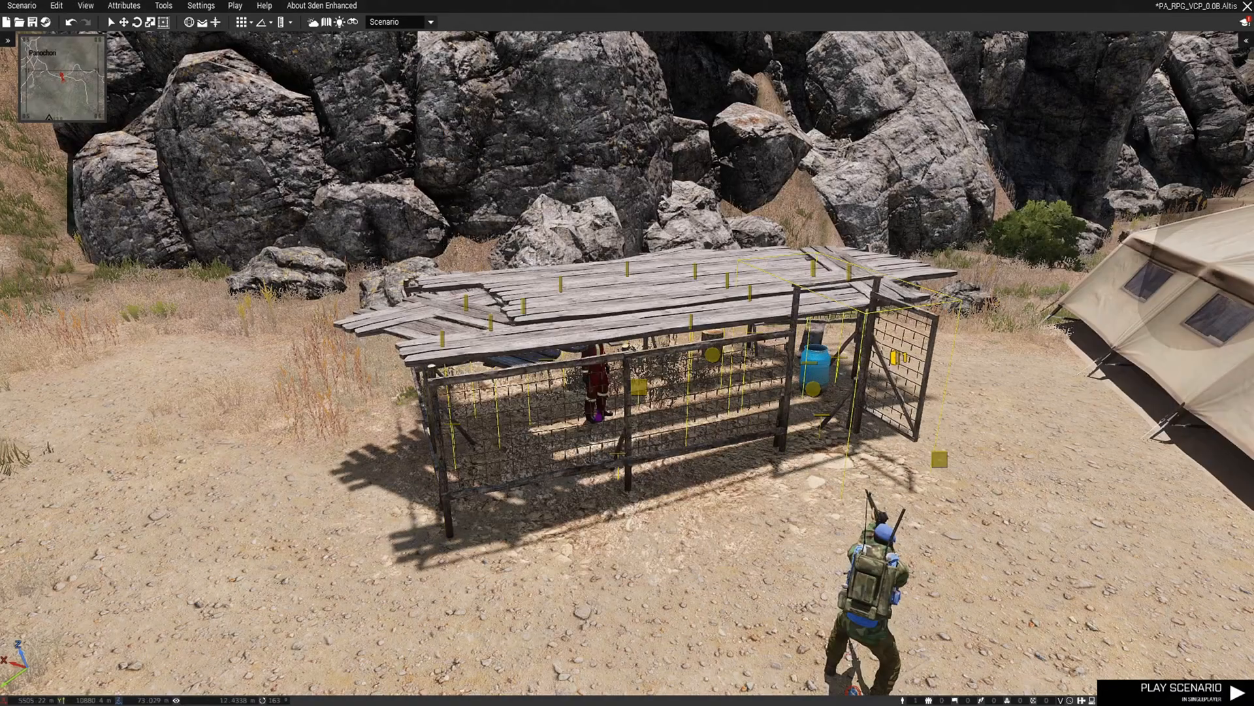
pyautogui.doubleClick(884, 360)
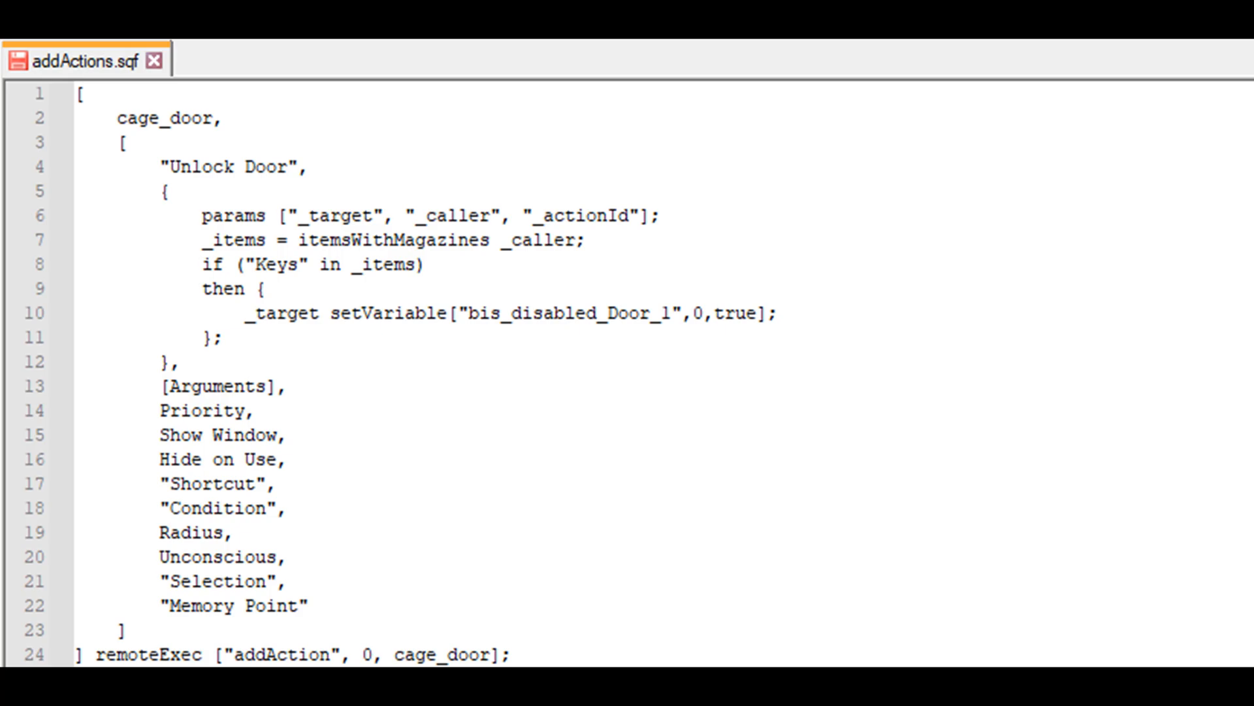
# Add the line sending "You unlocked the door." to _caller via hintSilent remoteExec
pyautogui.write('"You unlocked the door." remoteExec ["hintSilent", _caller];')
pyautogui.write('[nil')
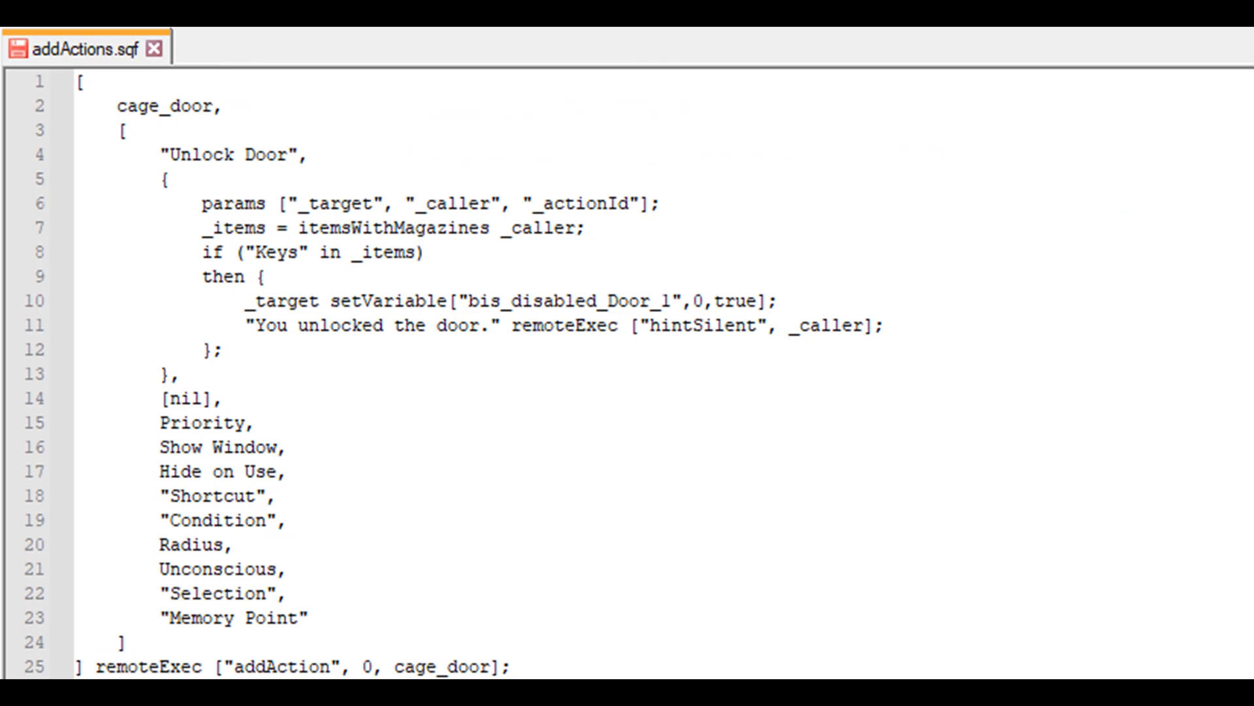
# Enter 12 as the Unlock Door action's priority parameter after nil
pyautogui.write('12,')
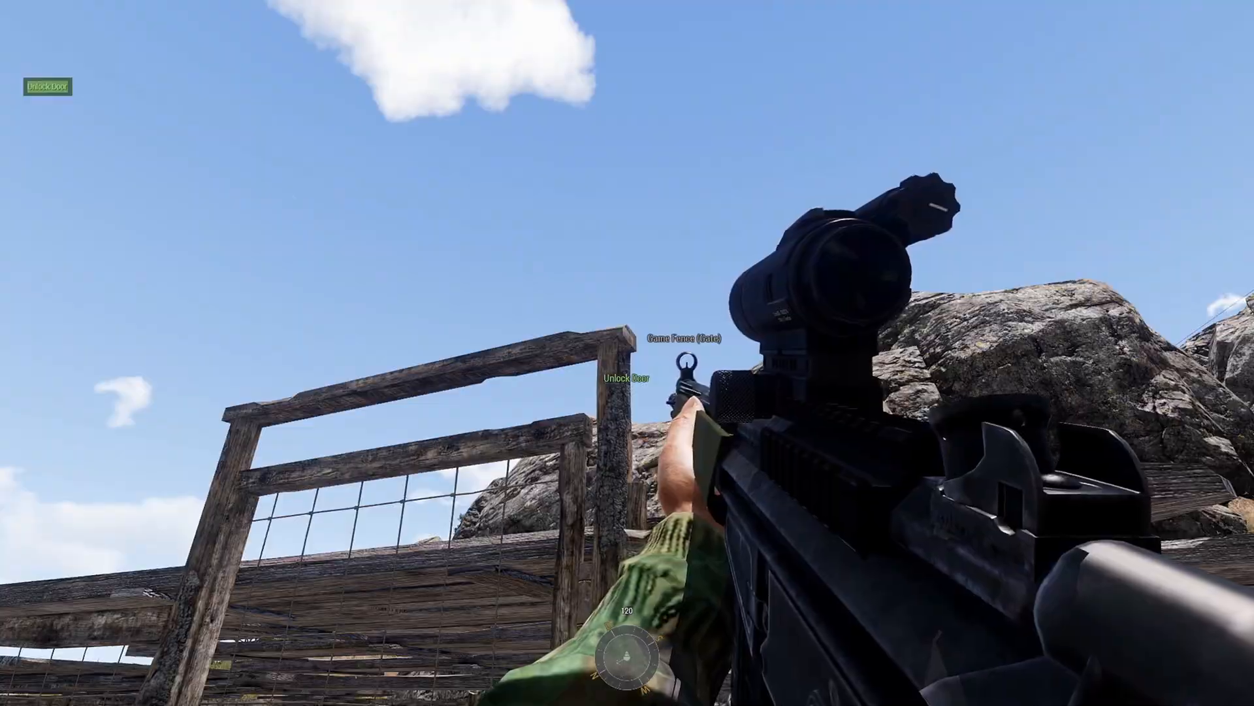
pyautogui.moveTo(627, 353)
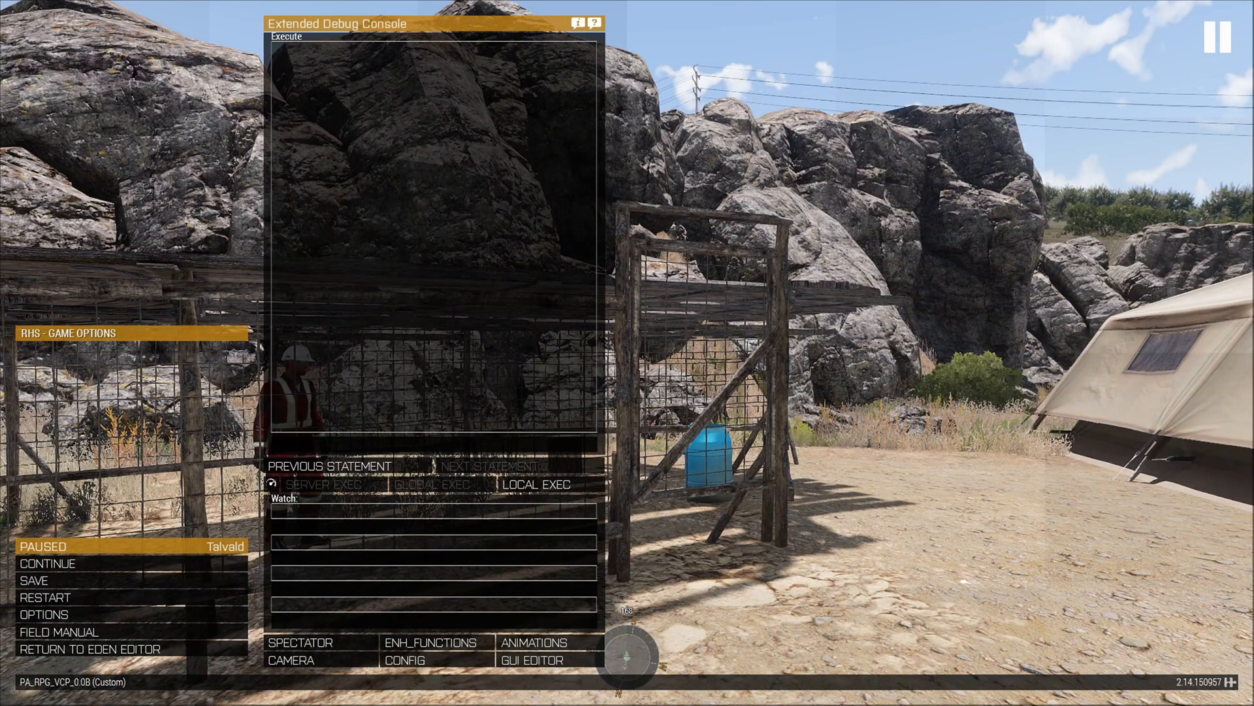
# Run '_selections = selectionNames cage_door;' in the debug console
pyautogui.write('_selections = selectionNames cage_door;')
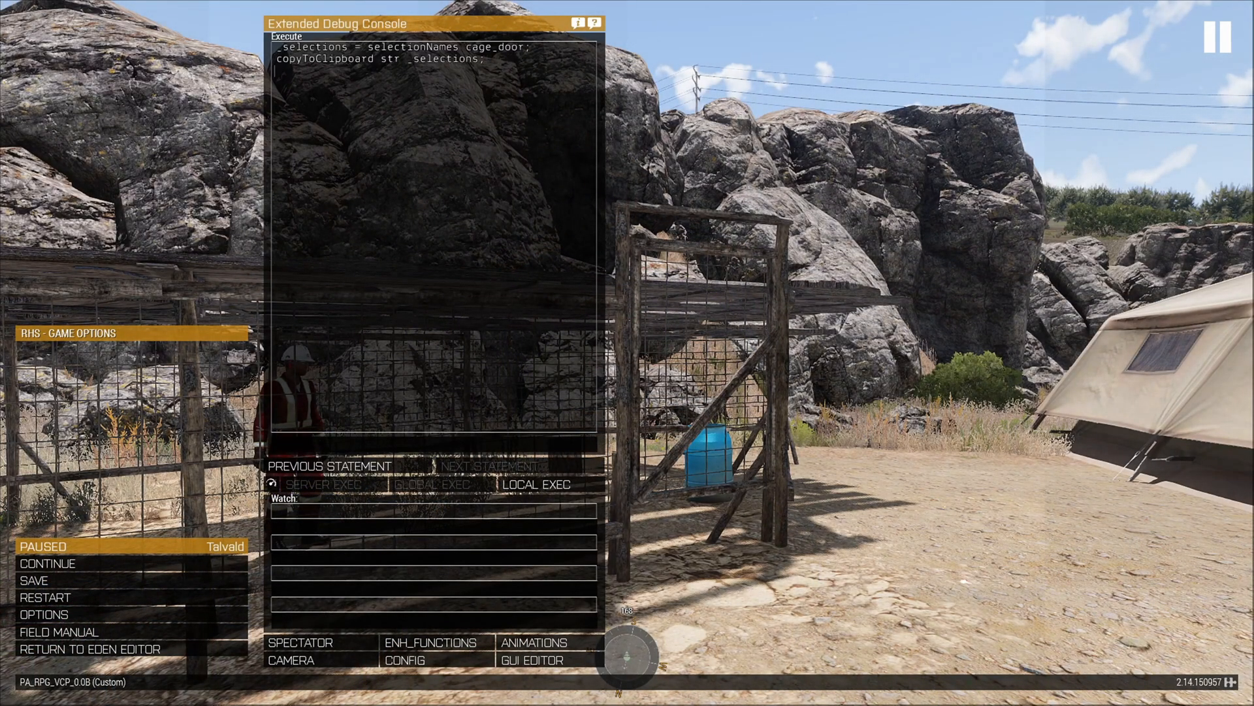
pyautogui.click(540, 485)
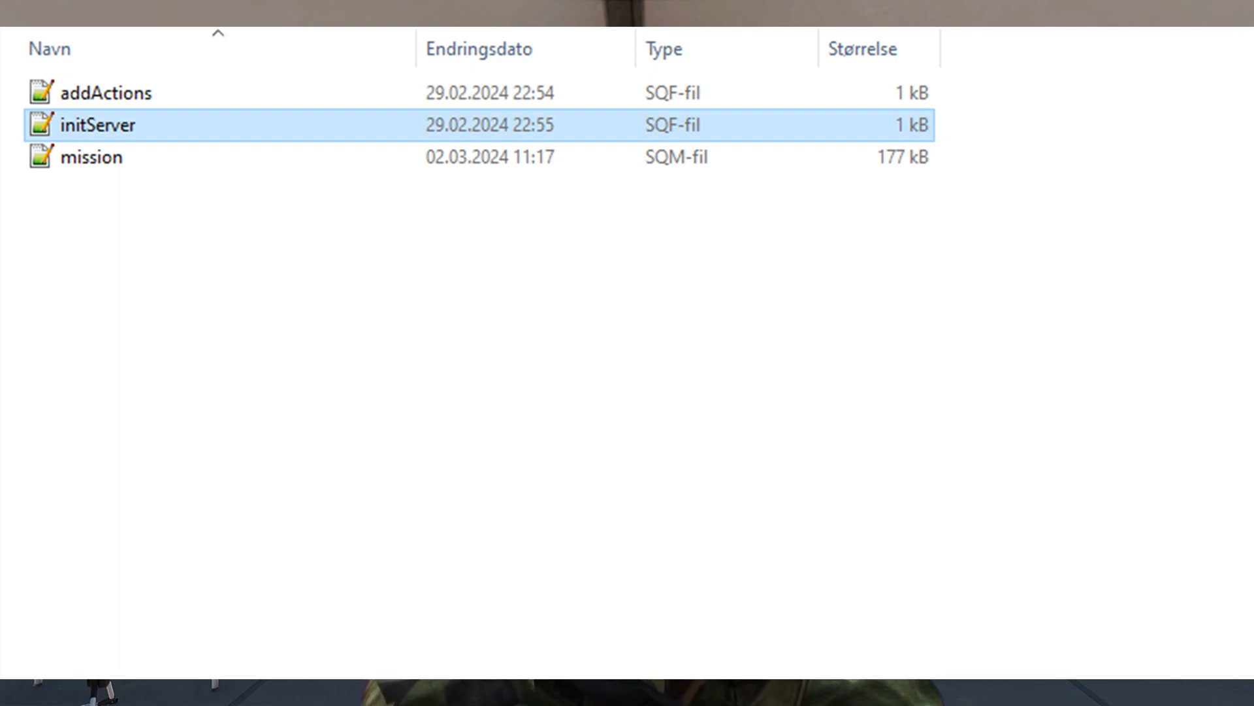
pyautogui.doubleClick(97, 125)
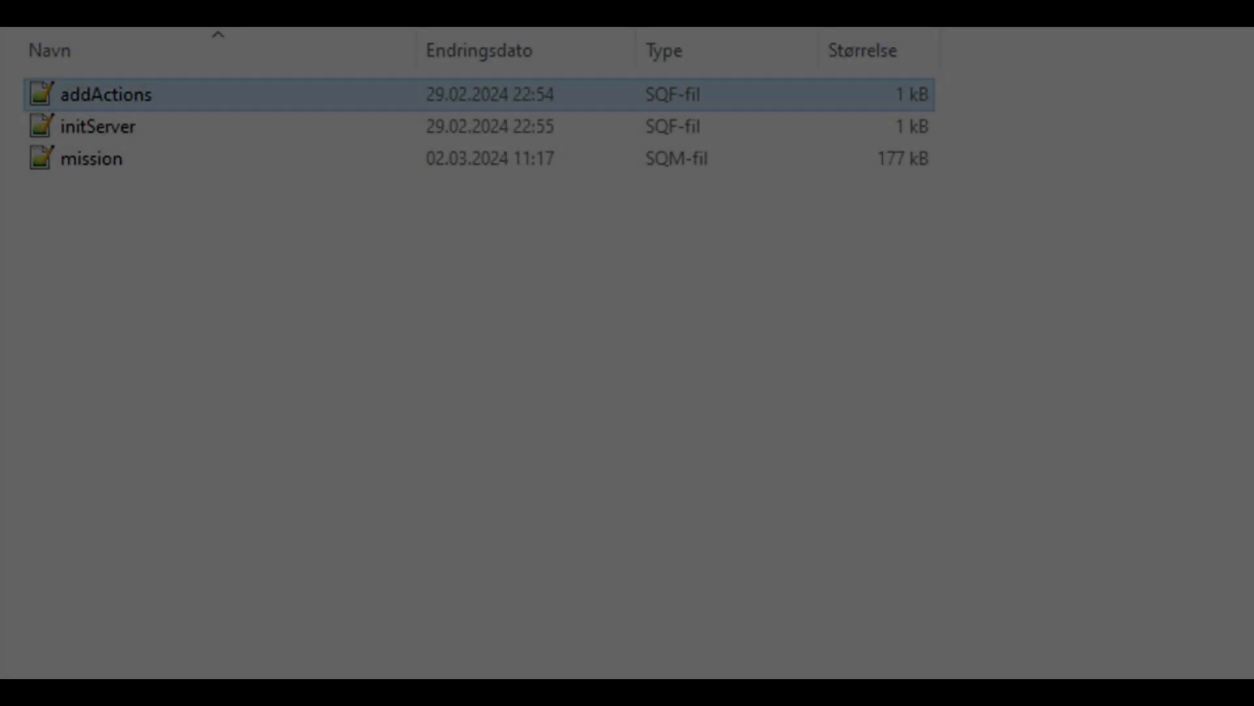
# In addActions.sqf, set the Lock Door setVariable value and condition check to 1
pyautogui.doubleClick(102, 93)
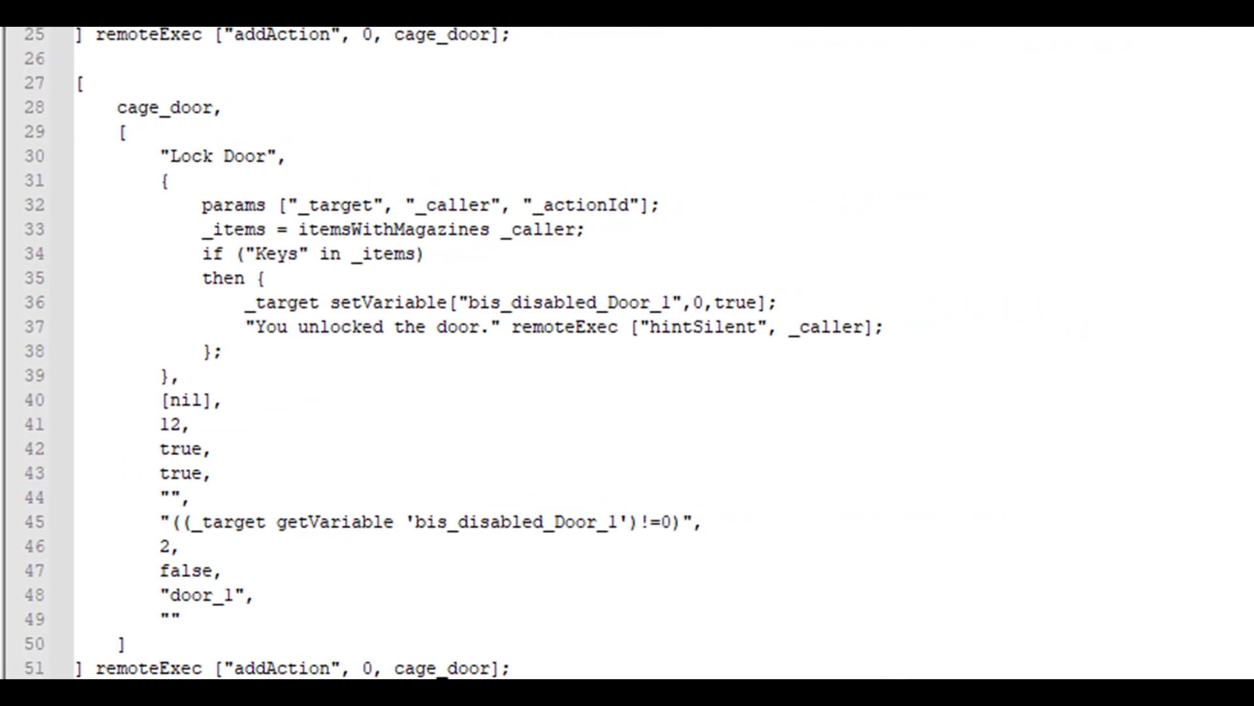
pyautogui.click(695, 302)
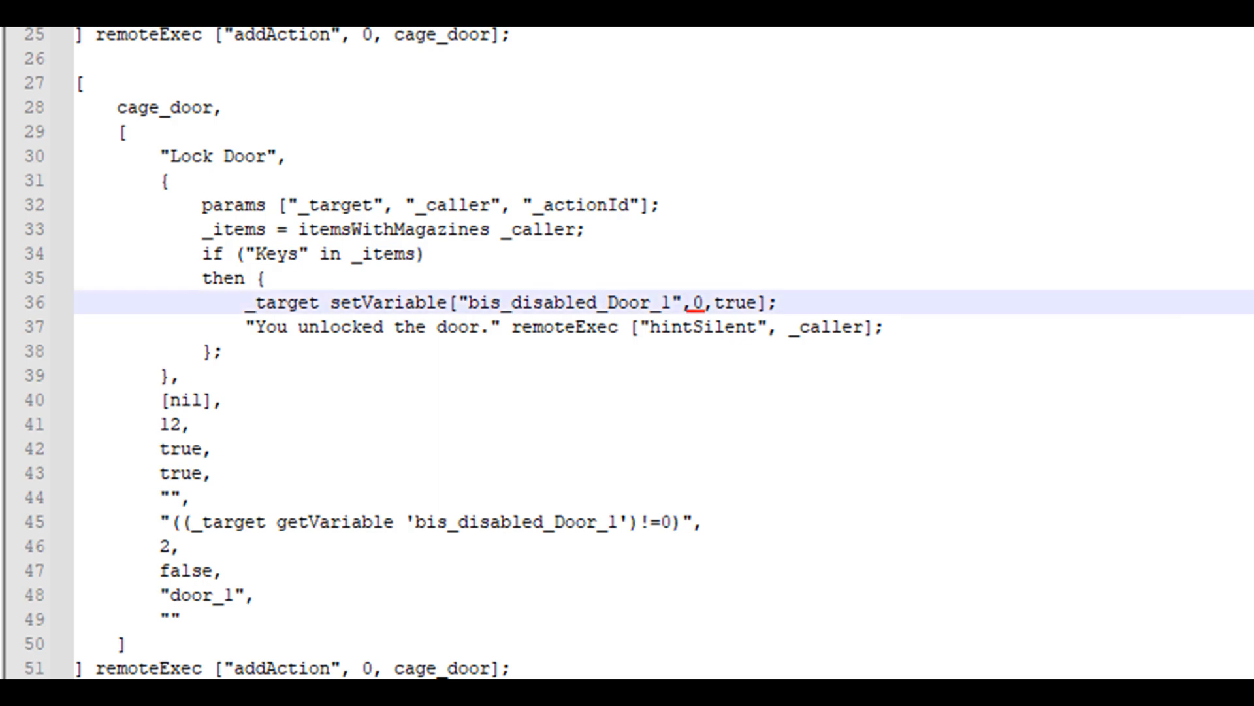
pyautogui.write('1')
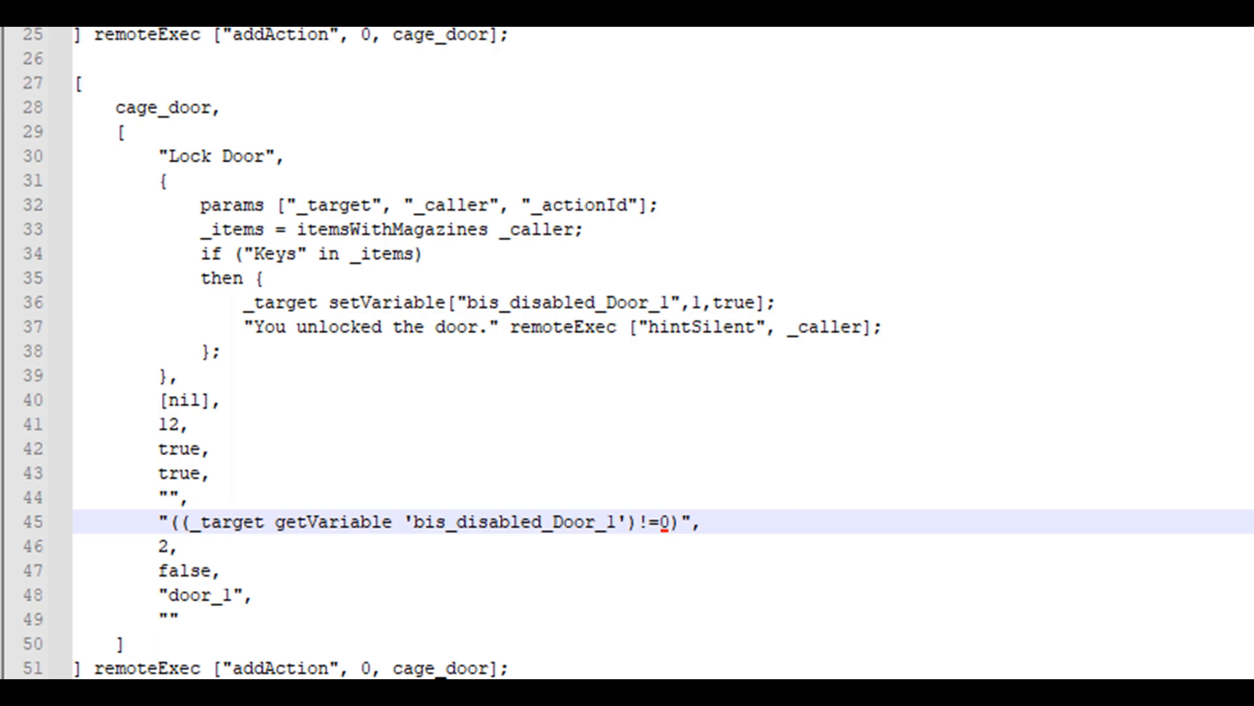
pyautogui.write('1')
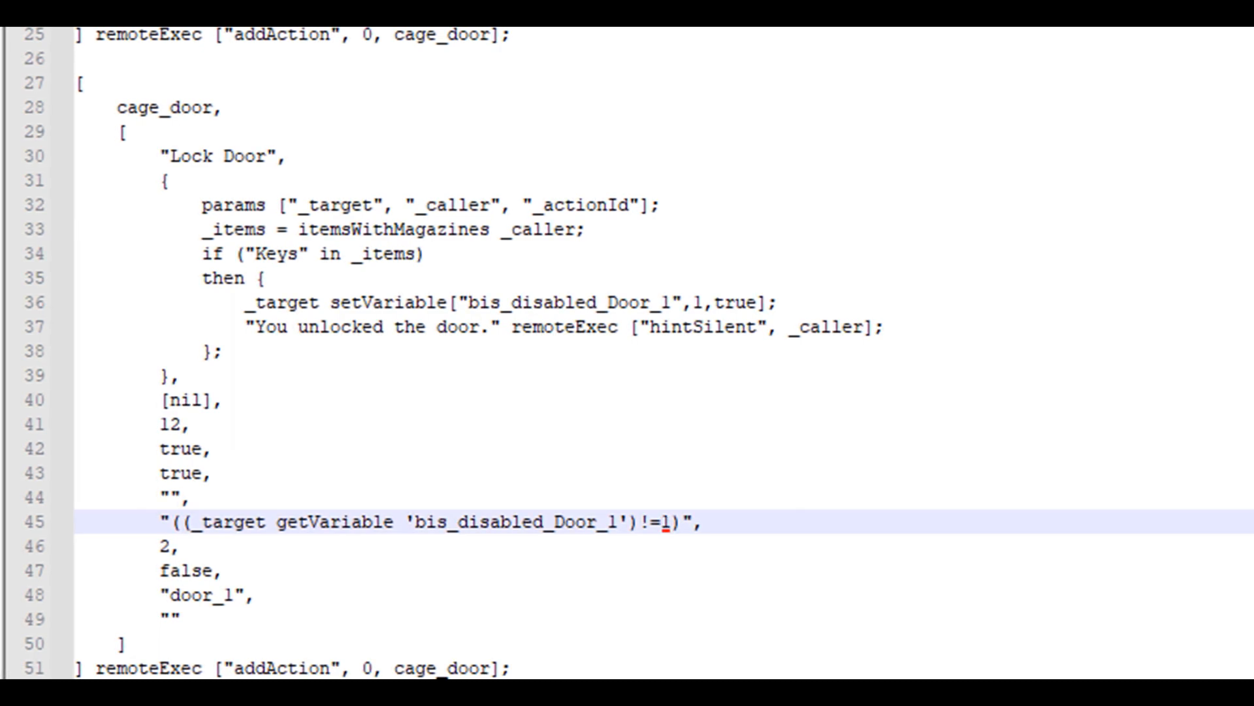